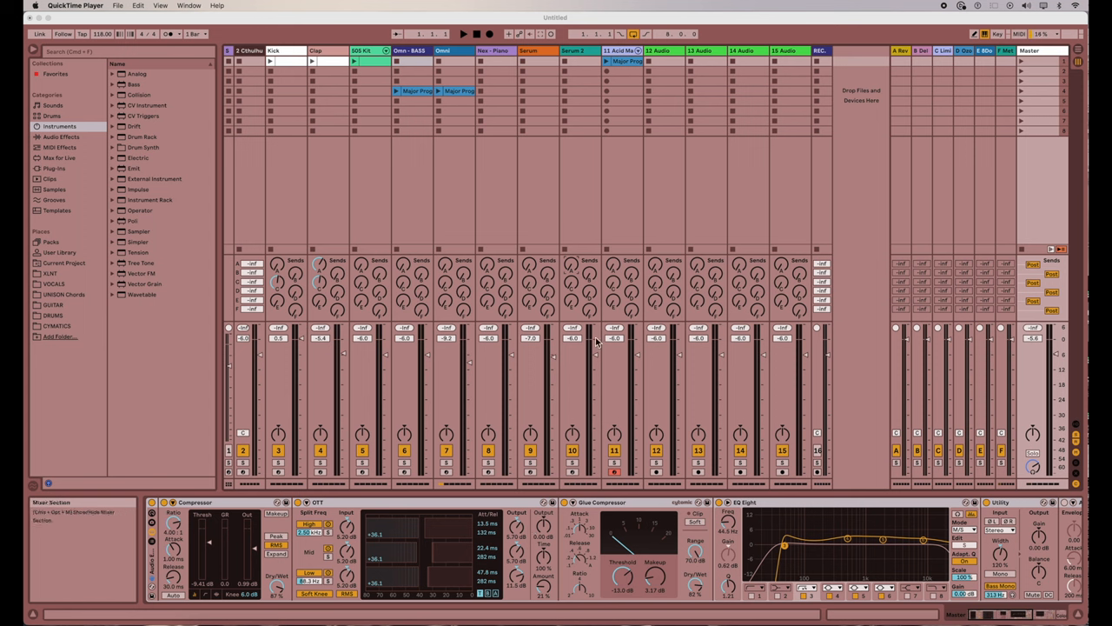
pyautogui.moveTo(615, 384)
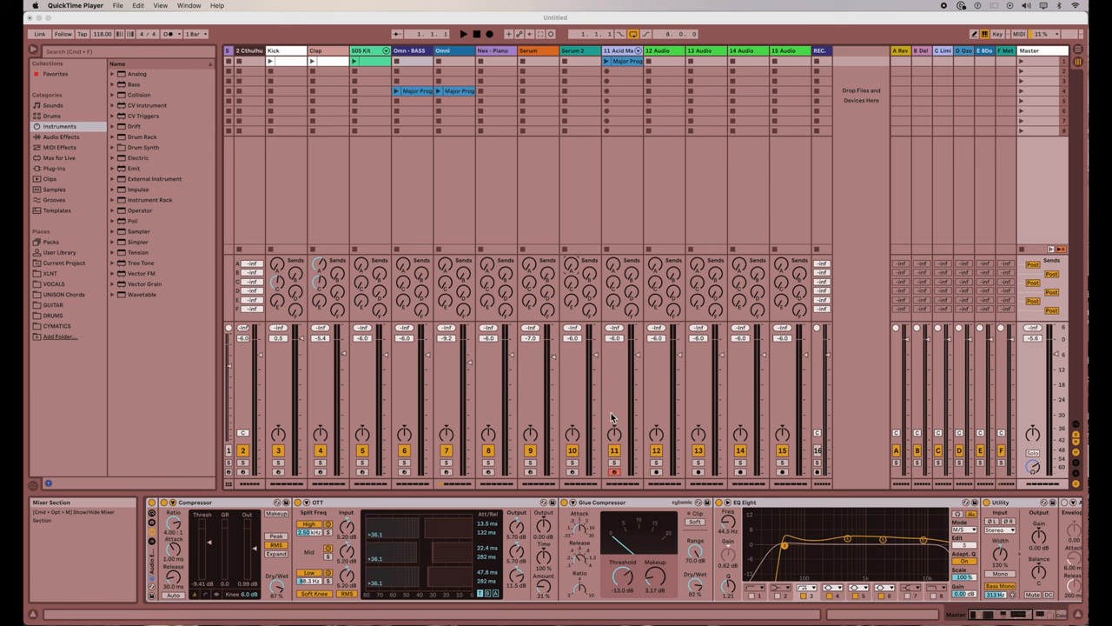
pyautogui.moveTo(614, 404)
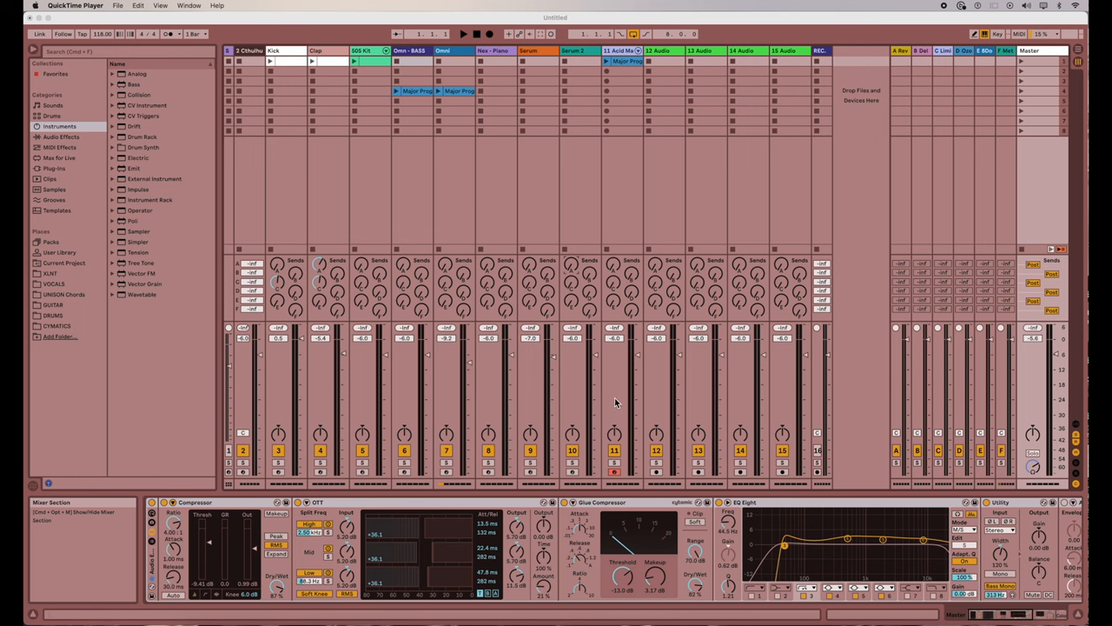
pyautogui.moveTo(603, 431)
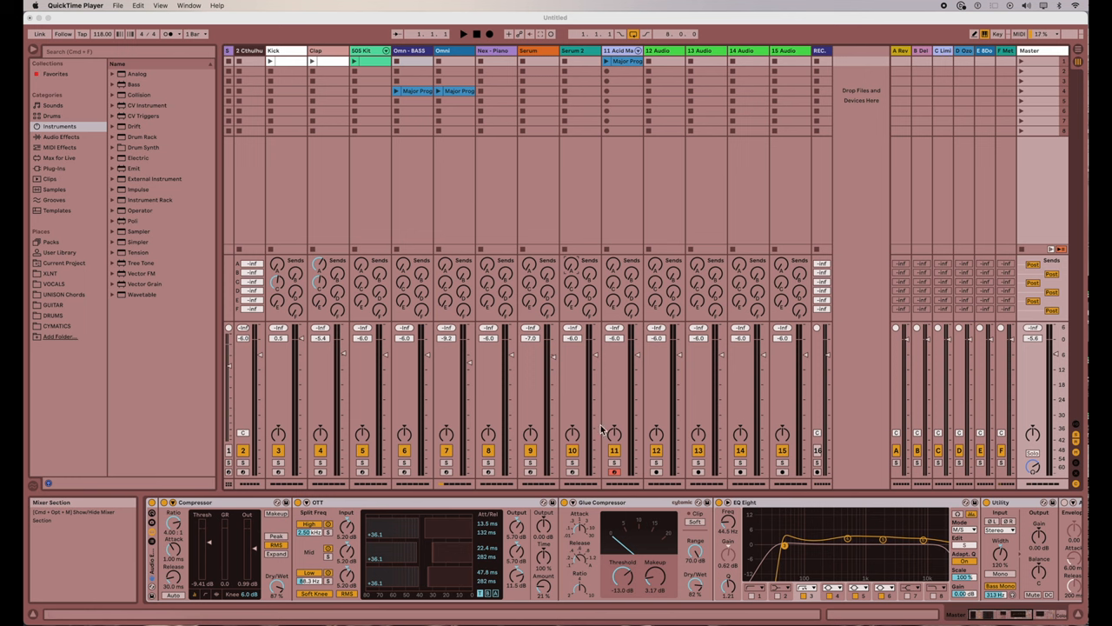
pyautogui.moveTo(622, 582)
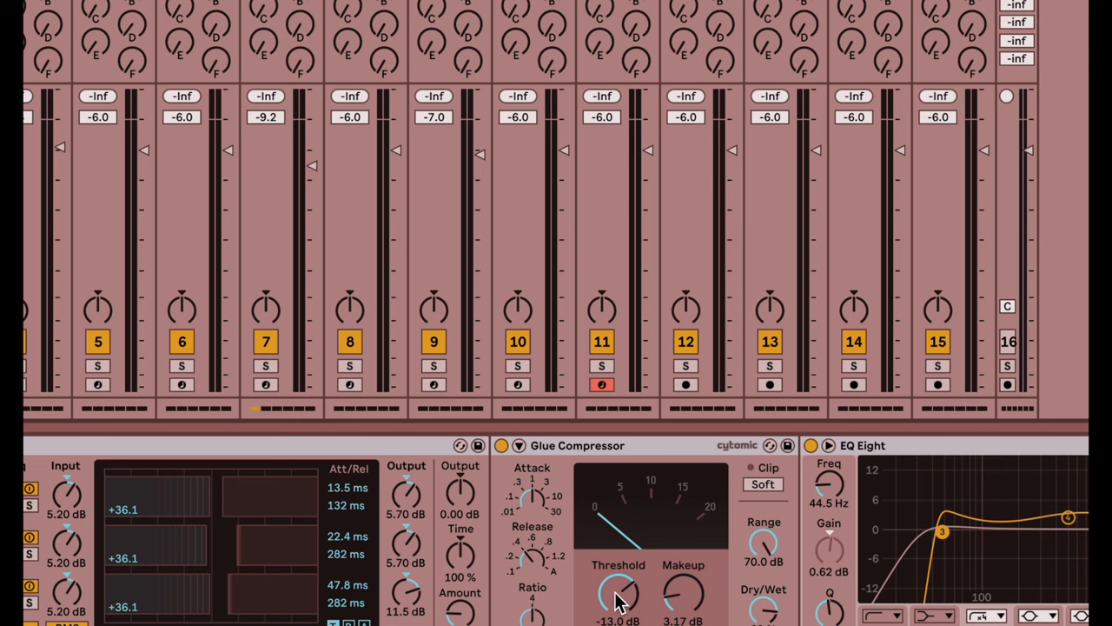
pyautogui.moveTo(617, 605)
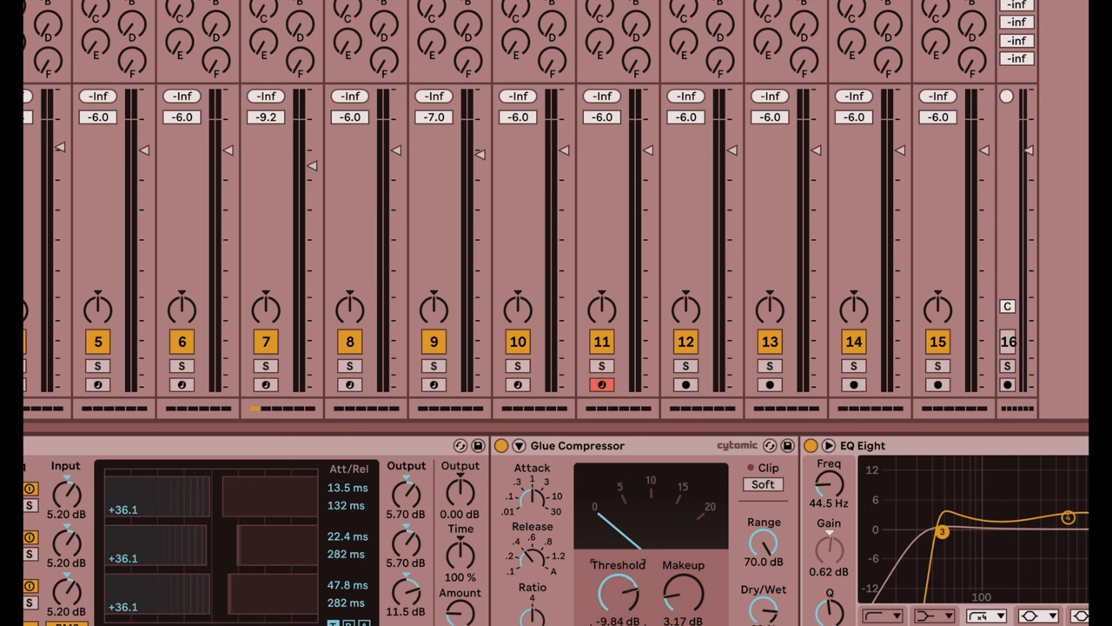
# Shift-drag the Glue Compressor Threshold knob in fine steps until it reads -12 dB.
pyautogui.moveTo(618, 594); pyautogui.dragTo(619, 608)
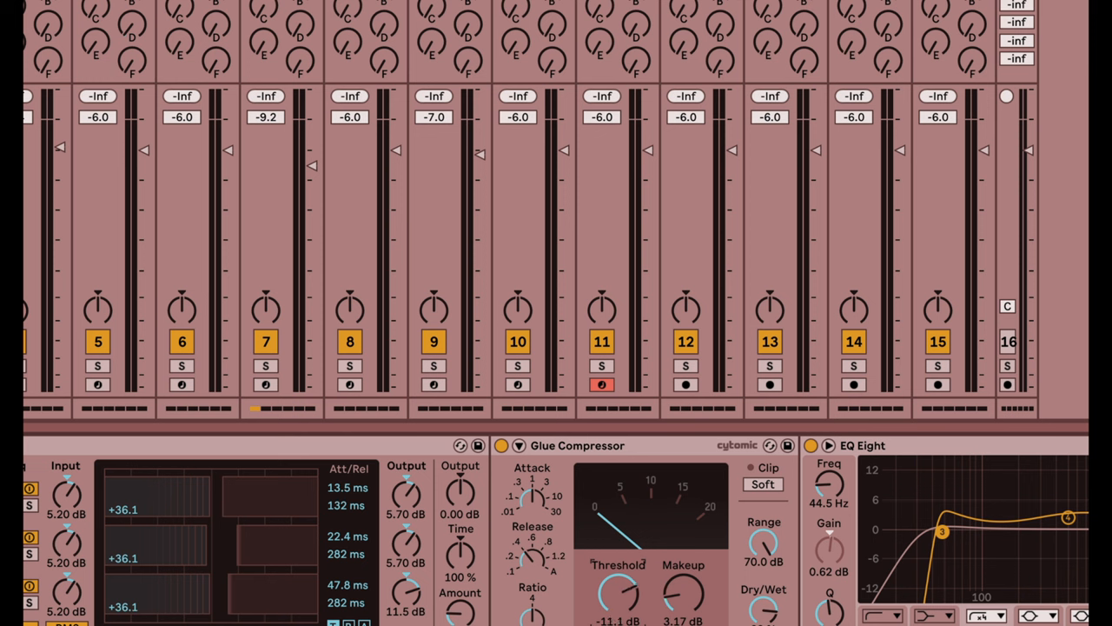
pyautogui.moveTo(619, 594); pyautogui.dragTo(619, 587)
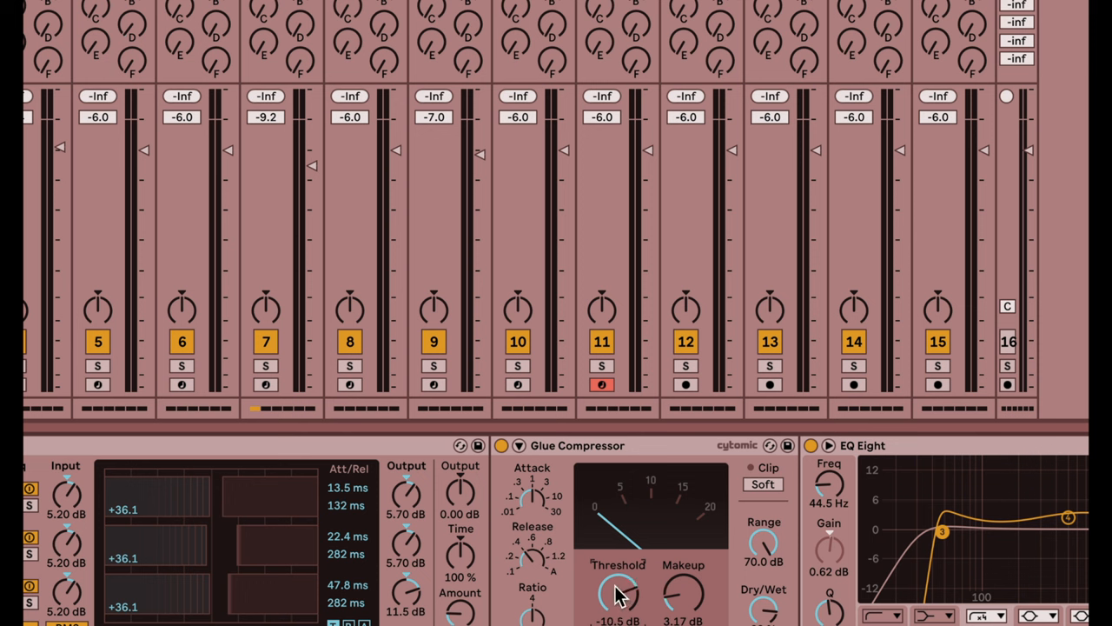
pyautogui.moveTo(619, 595); pyautogui.dragTo(618, 605)
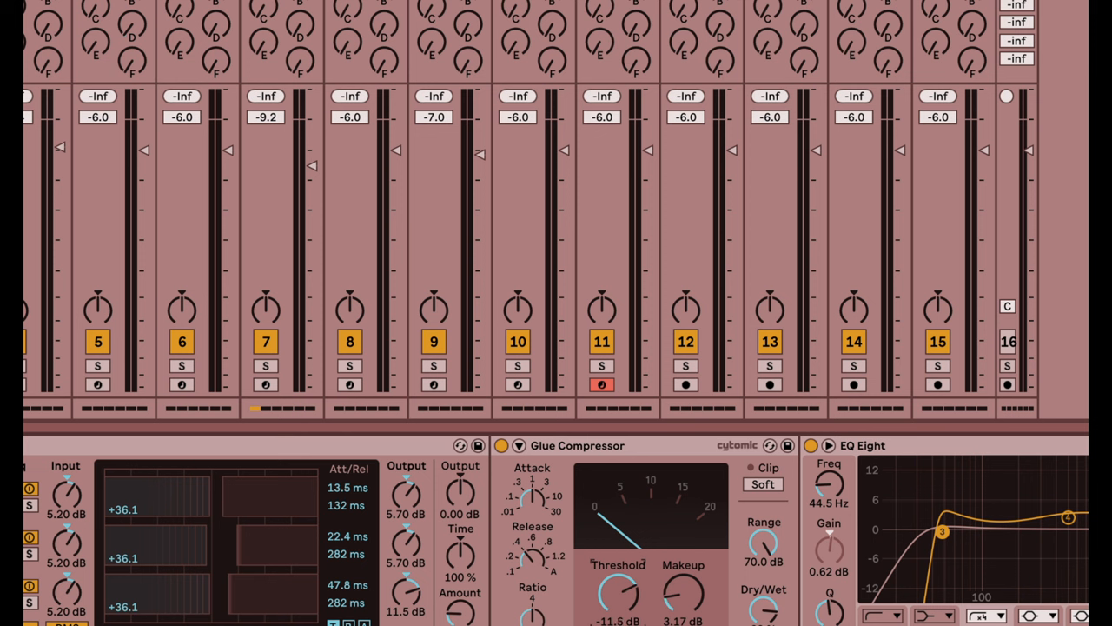
pyautogui.moveTo(624, 595); pyautogui.dragTo(622, 600)
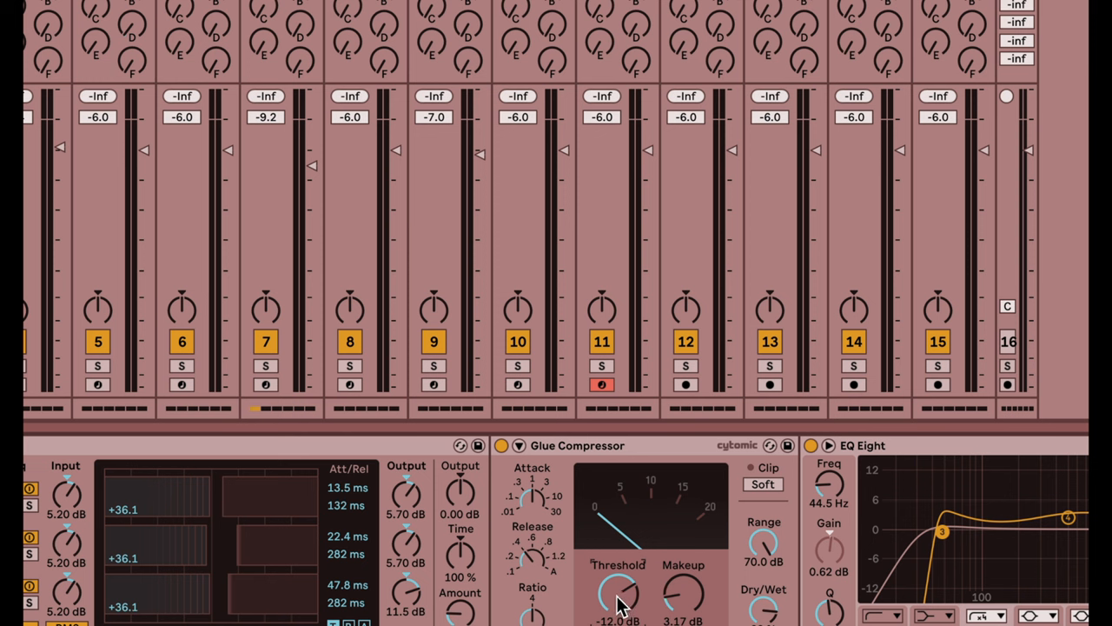
pyautogui.moveTo(588, 600)
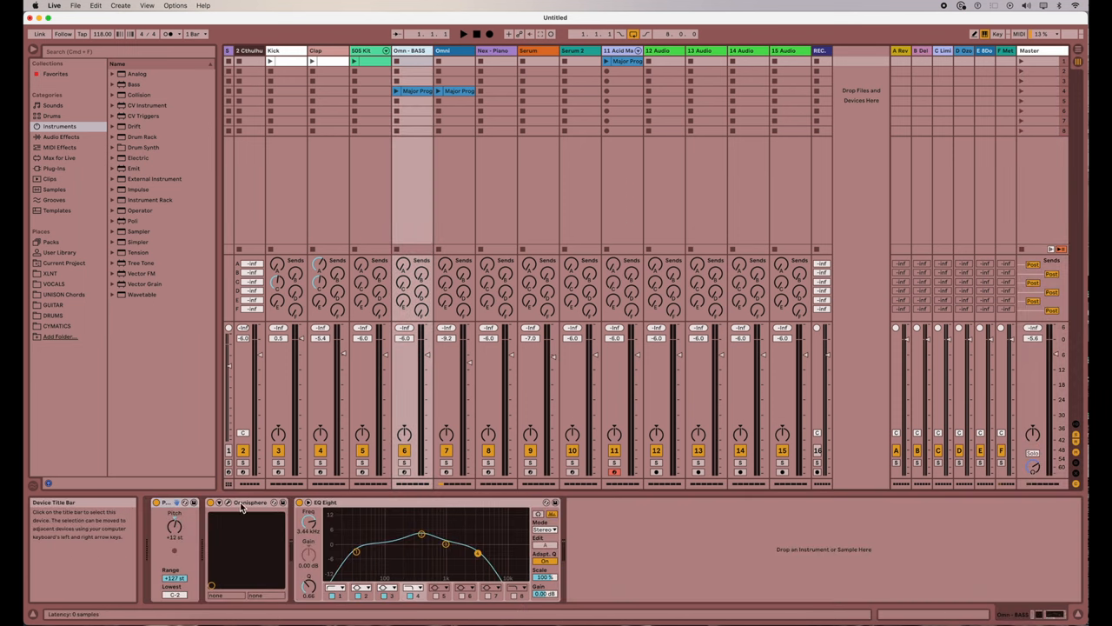
# Bring up the Omnisphere 'Circuitrix Subs' patch from the bass track and coarsely adjust the LFO rate.
pyautogui.click(243, 507)
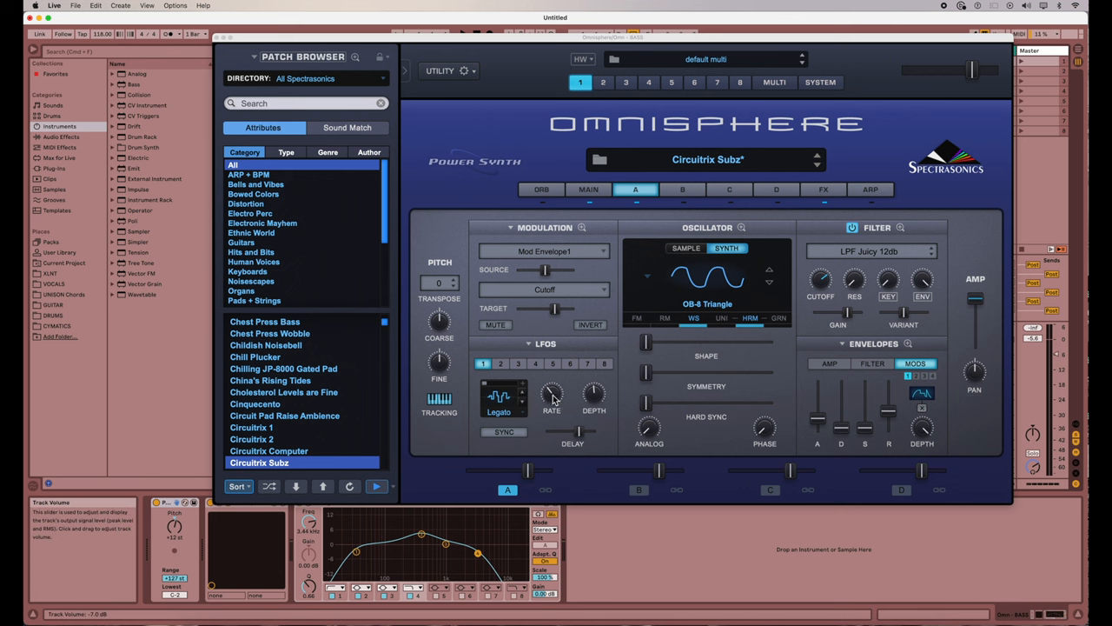
pyautogui.moveTo(553, 396); pyautogui.dragTo(553, 386)
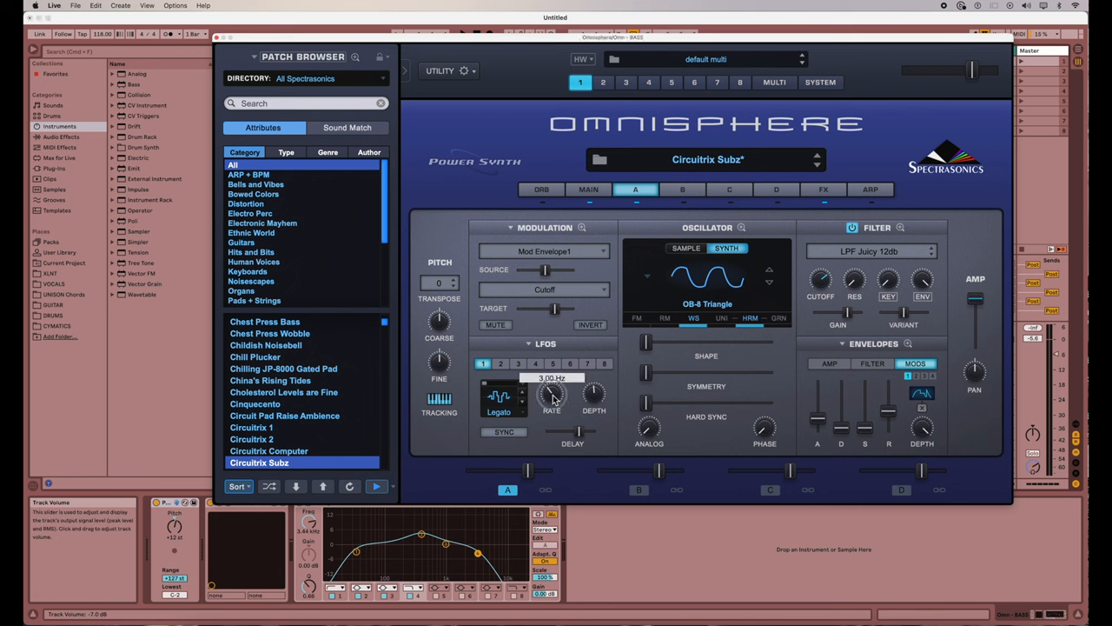
pyautogui.moveTo(553, 396); pyautogui.dragTo(552, 386)
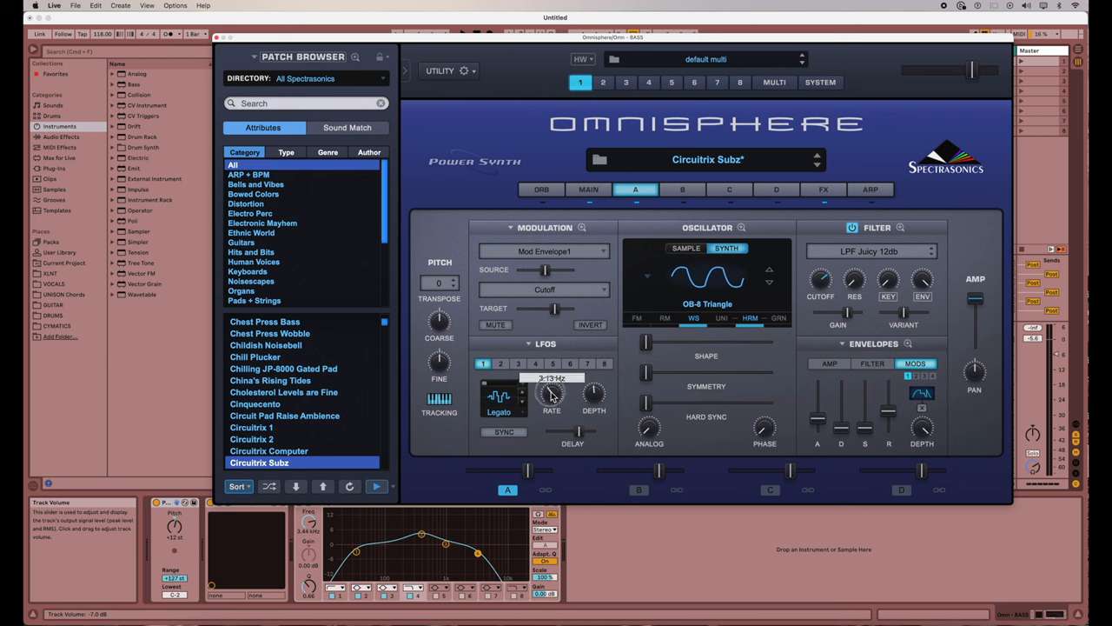
pyautogui.moveTo(553, 391); pyautogui.dragTo(556, 382)
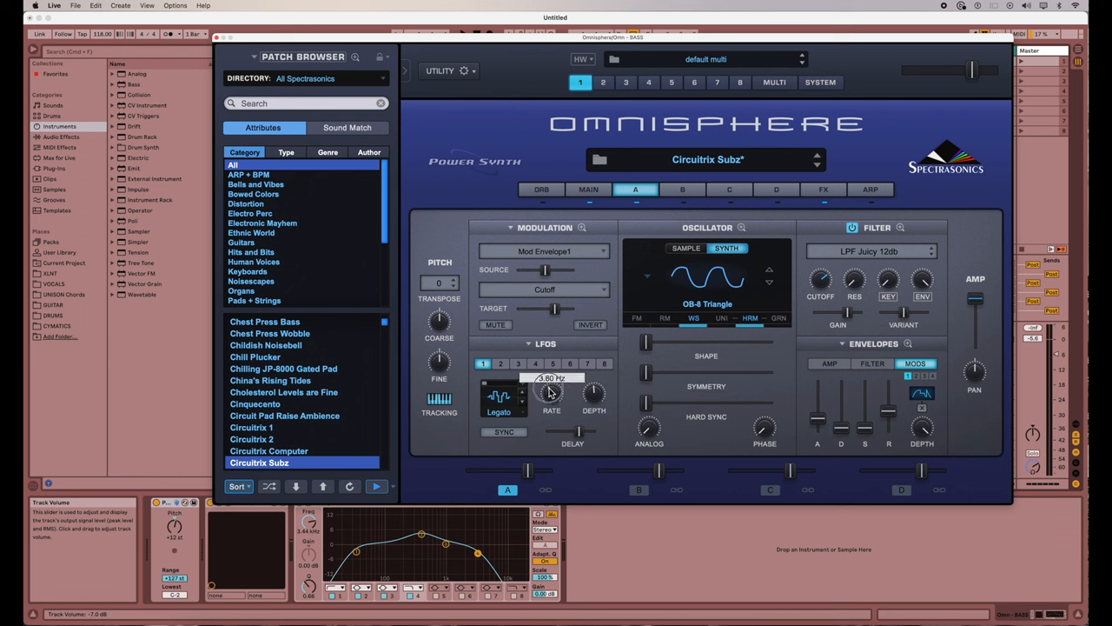
# Fine-tune the Omnisphere LFO rate with Shift-drag until it settles at about 4 Hz.
pyautogui.moveTo(551, 391); pyautogui.dragTo(551, 403)
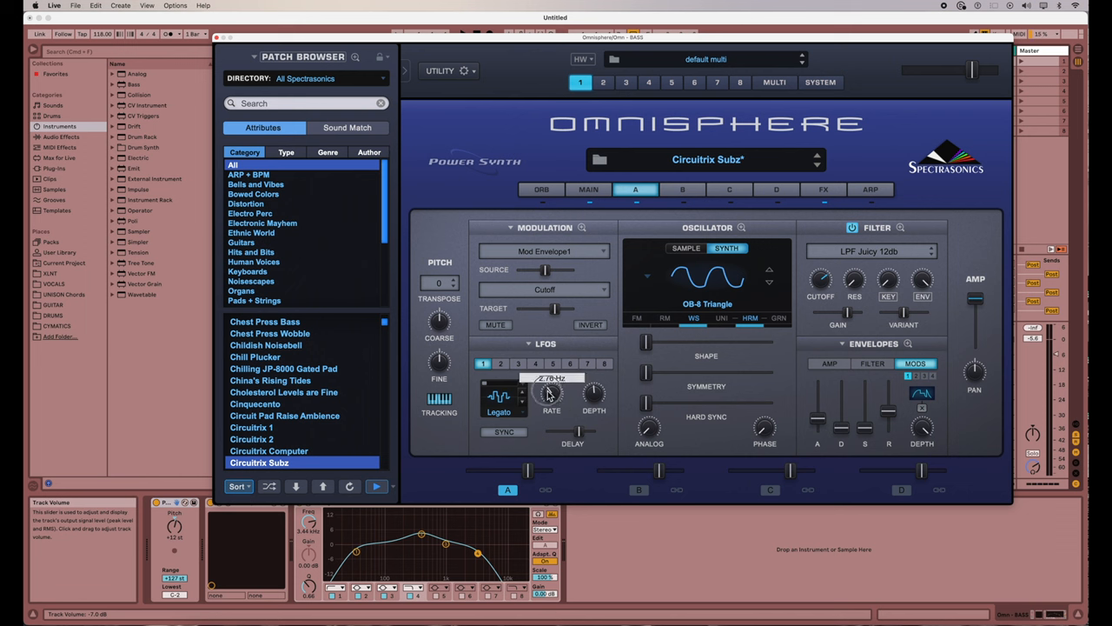
pyautogui.moveTo(550, 391); pyautogui.dragTo(551, 373)
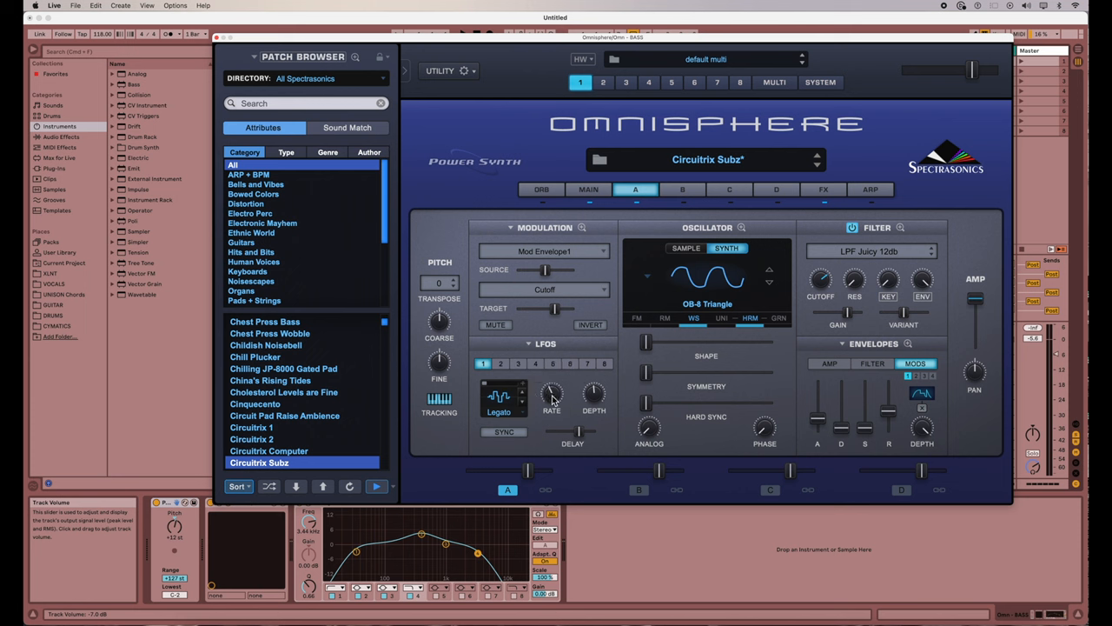
pyautogui.moveTo(553, 398); pyautogui.dragTo(553, 389)
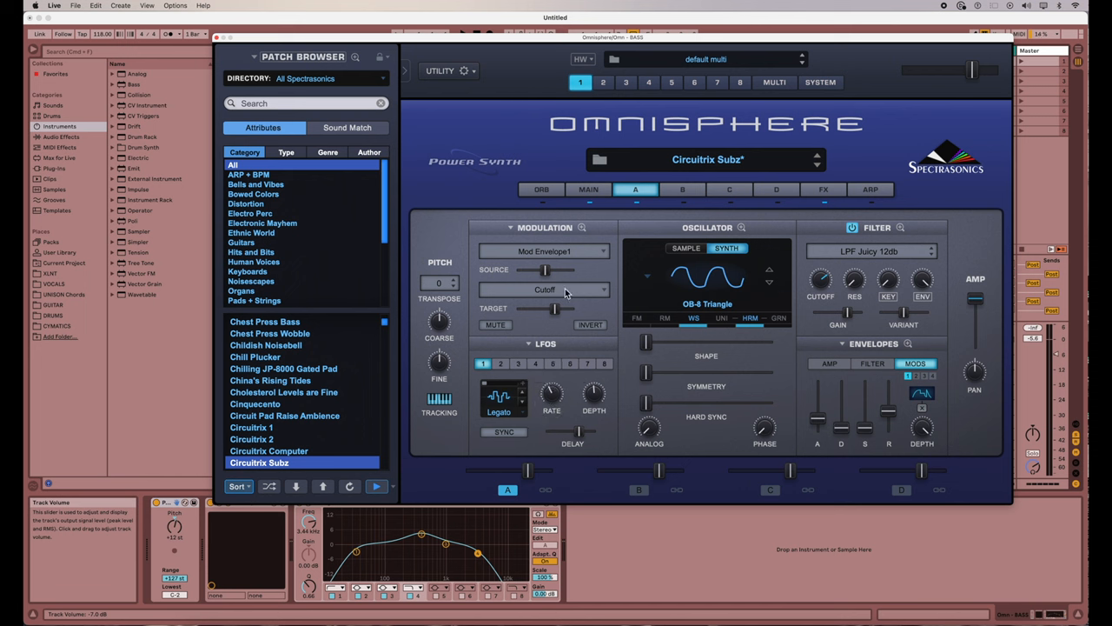
pyautogui.moveTo(228, 49)
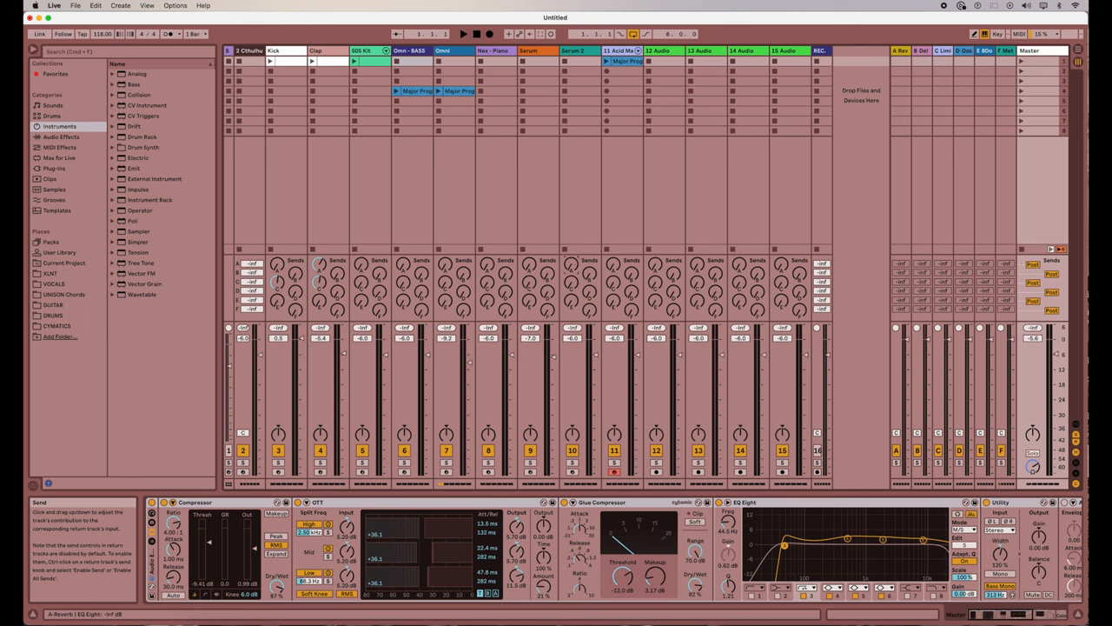
pyautogui.moveTo(572, 264); pyautogui.dragTo(572, 257)
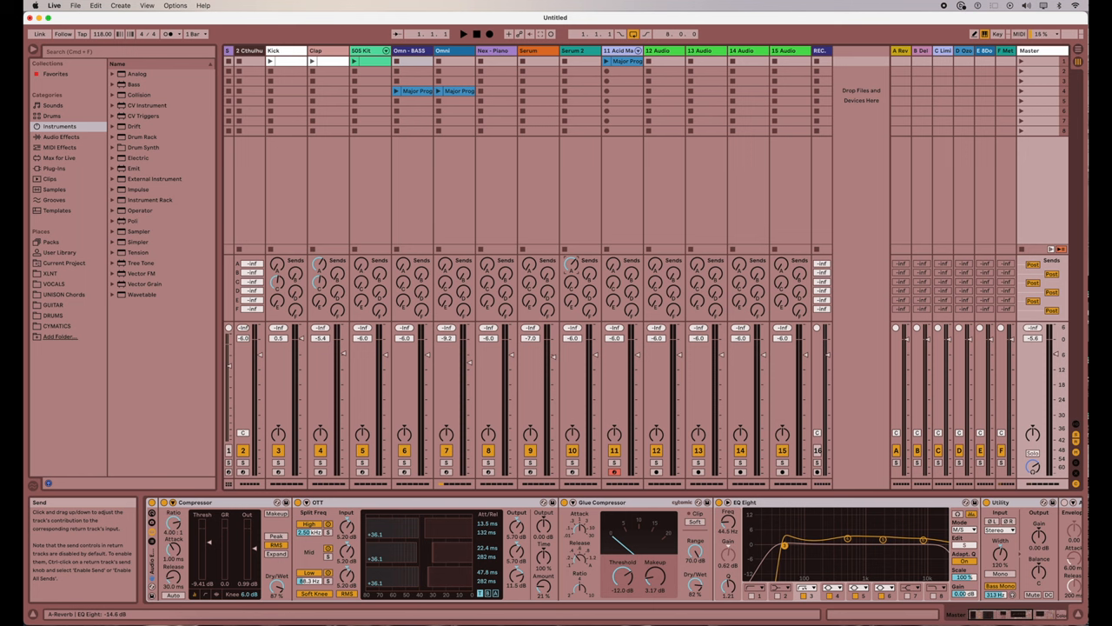
pyautogui.moveTo(698, 177)
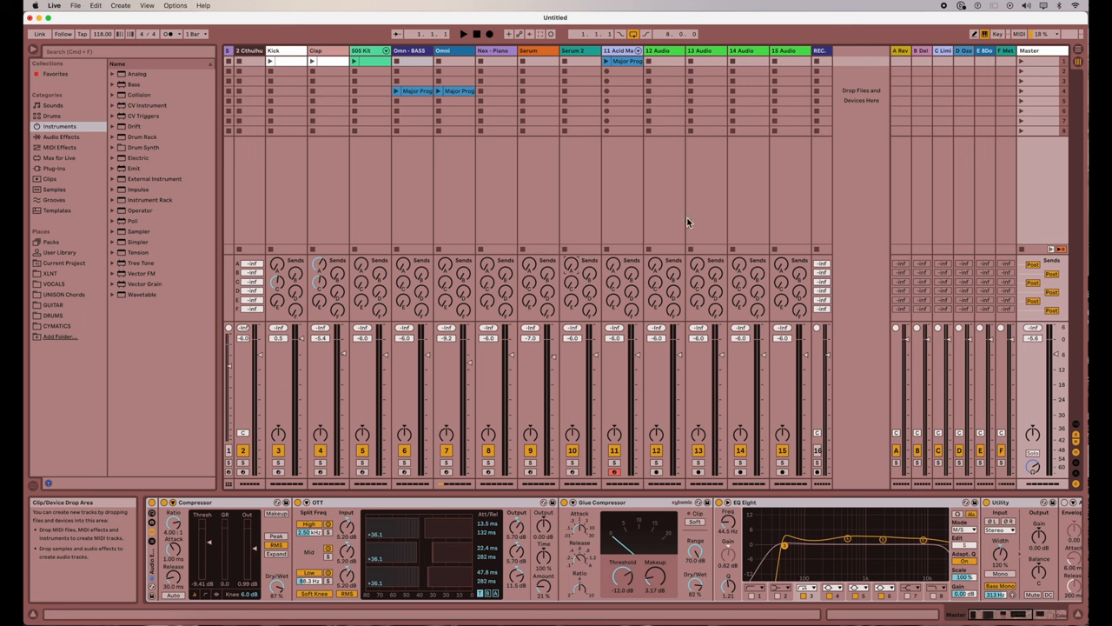
pyautogui.moveTo(820, 167)
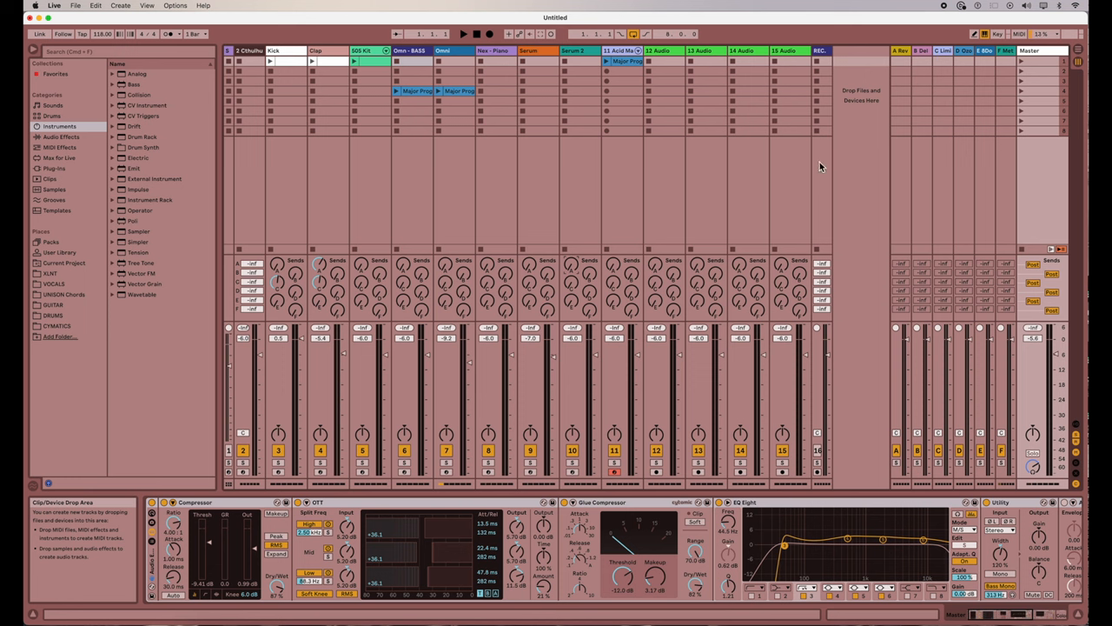
pyautogui.moveTo(883, 106)
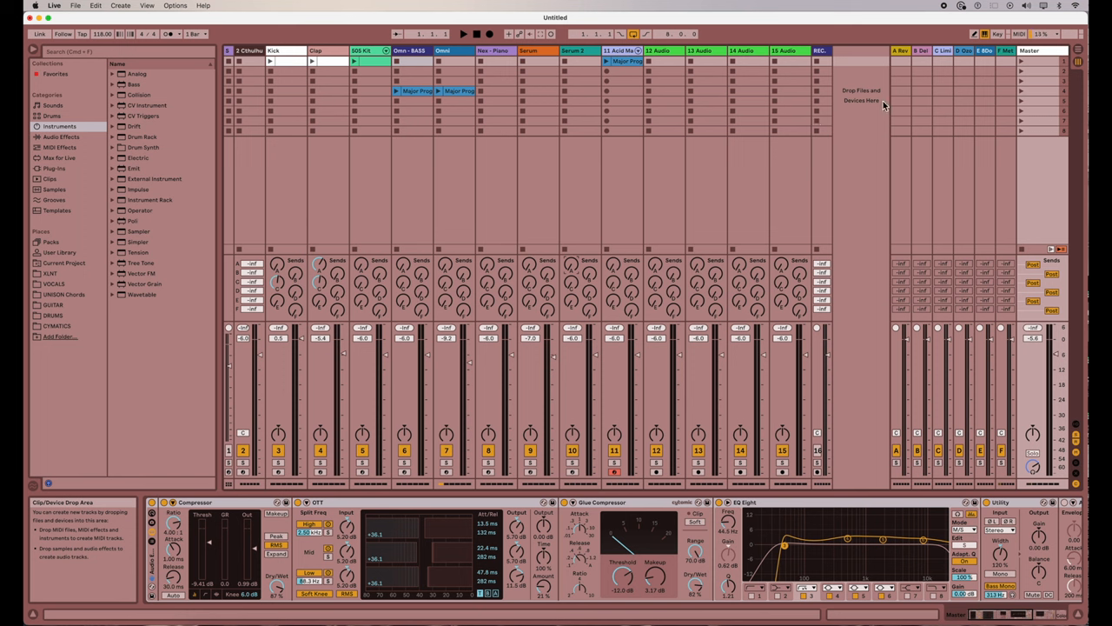